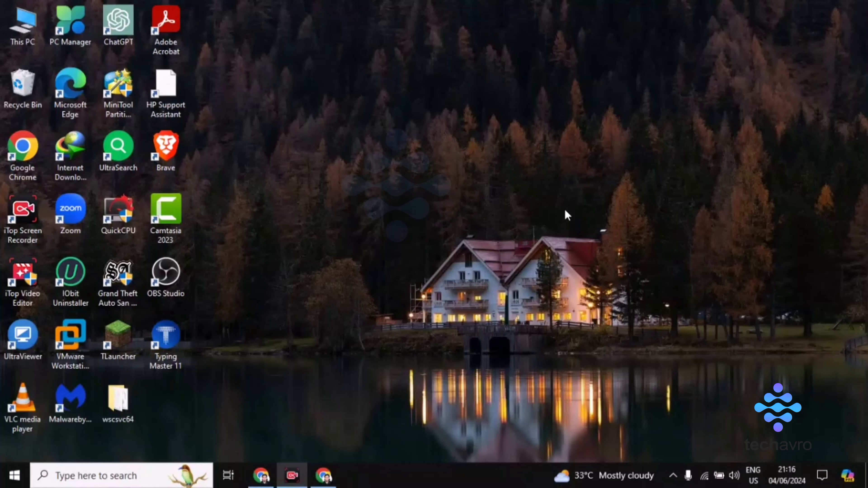
mouse_move(401, 357)
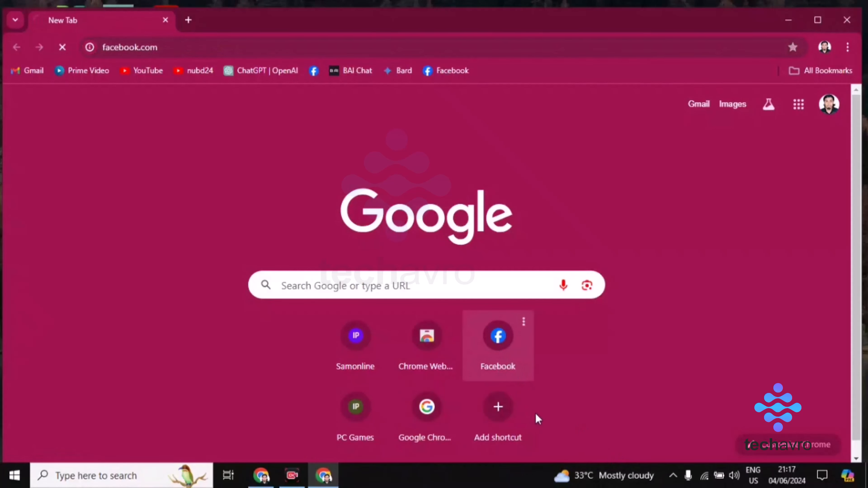
- Load the Facebook news feed and bring the sidebar's group shortcuts into view
left_click(498, 336)
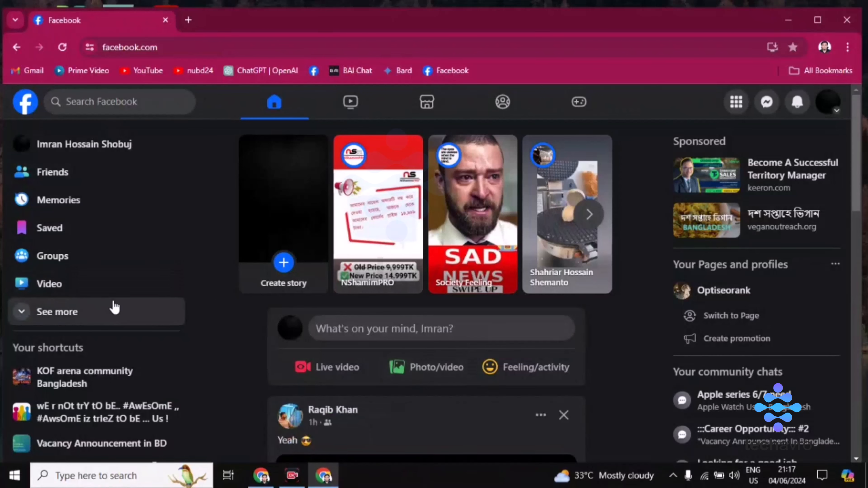
scroll("down", 3)
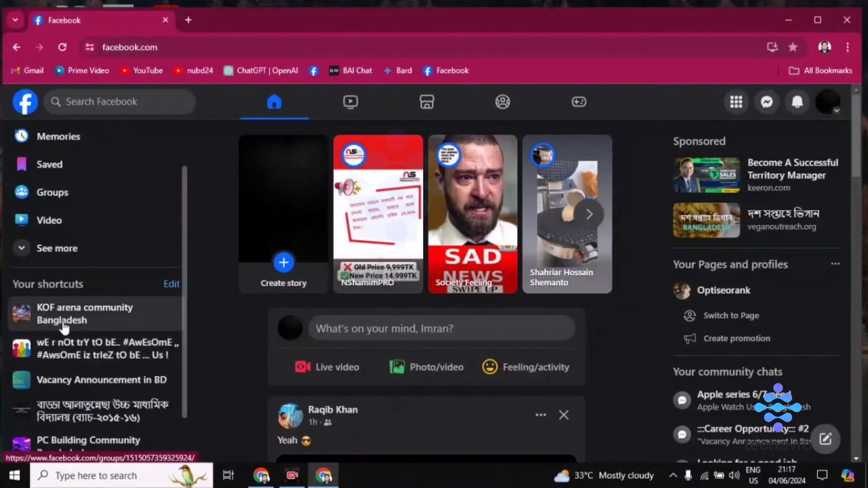
- Go to the KOF arena community Bangladesh group and reach Group settings from its Manage panel
left_click(85, 314)
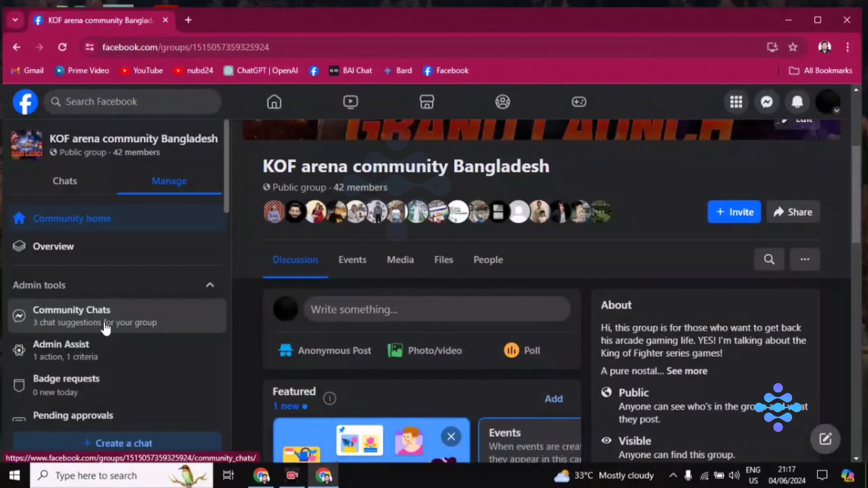
mouse_move(337, 292)
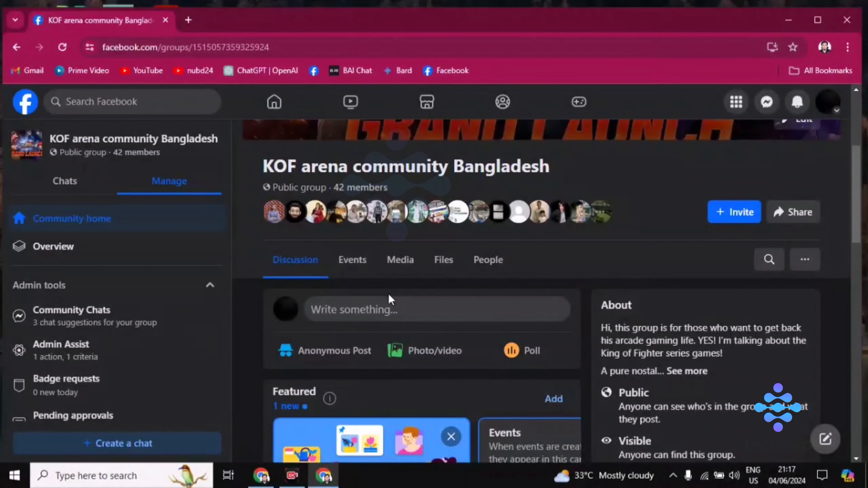
scroll("down", 3)
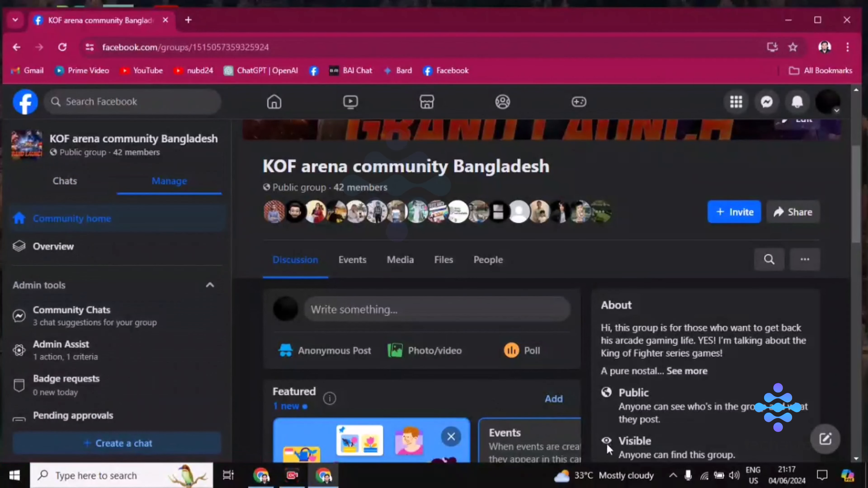
scroll("down", 3)
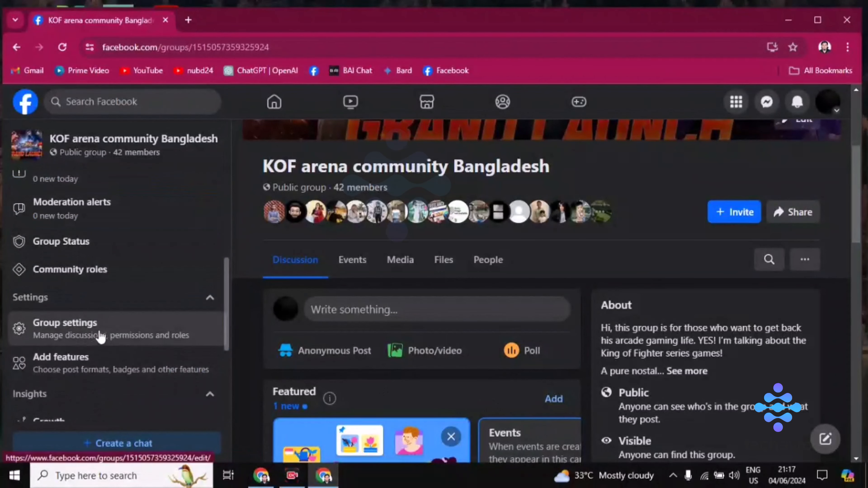
left_click(64, 323)
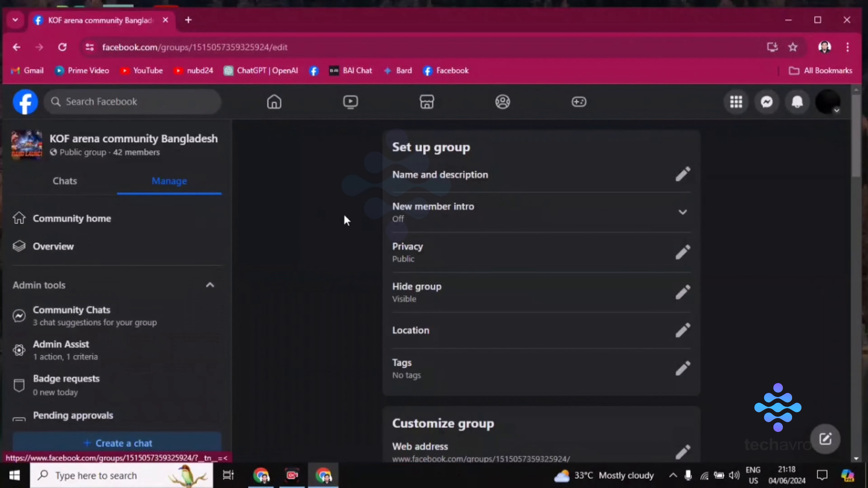
mouse_move(421, 194)
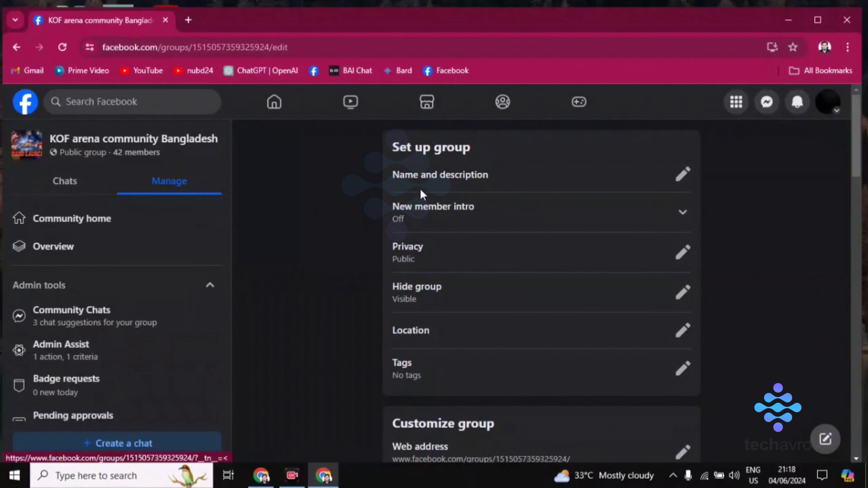
mouse_move(684, 184)
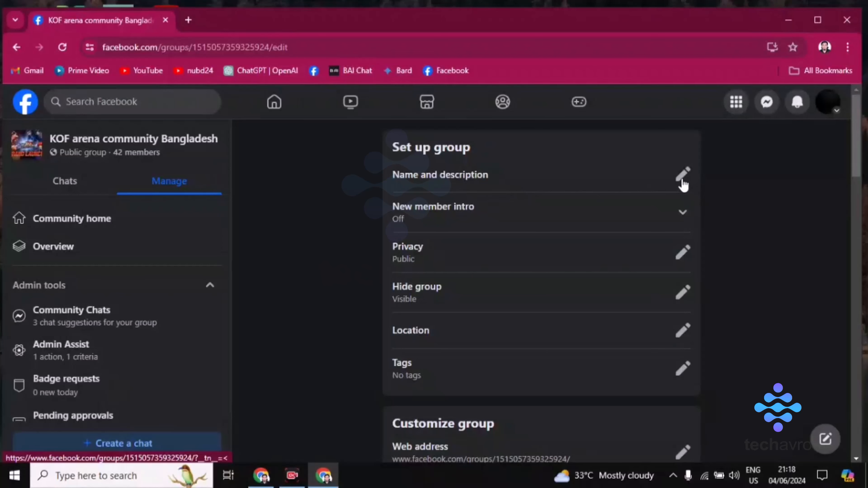
- Edit the name, replacing 'Bangladesh' with 'BD', and save 'KOF arena community BD'
left_click(684, 175)
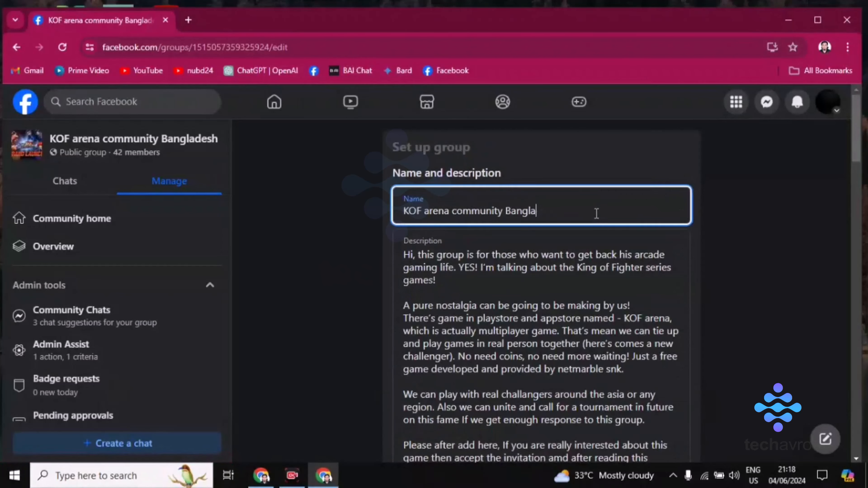
key("Backspace")
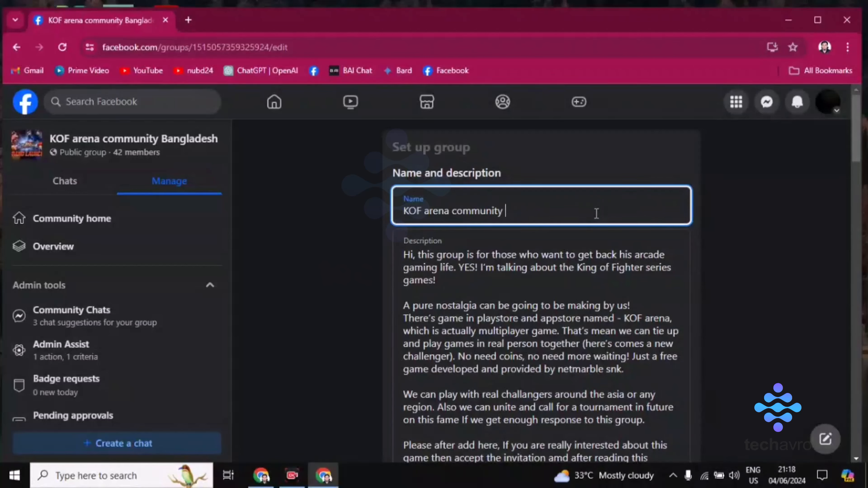
scroll("down", 3)
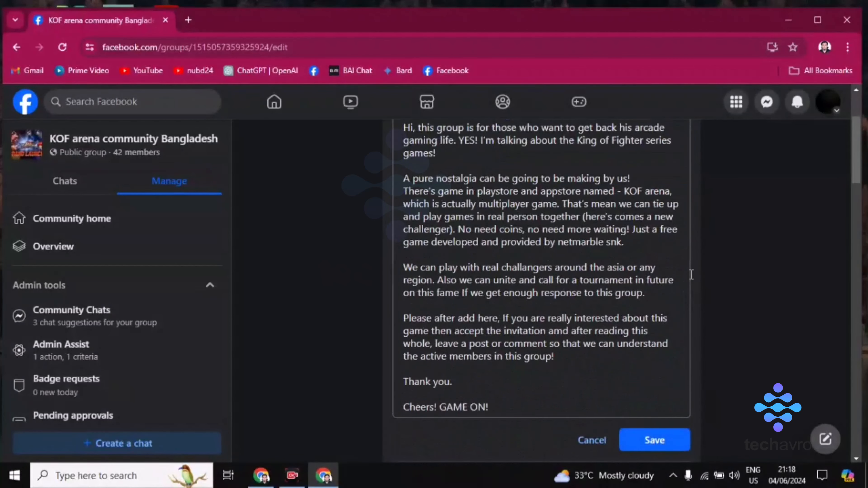
left_click(654, 440)
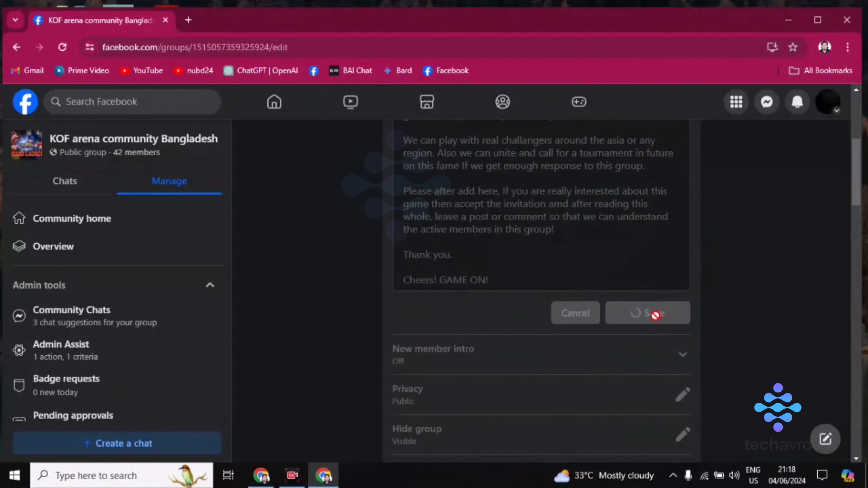
left_click(647, 313)
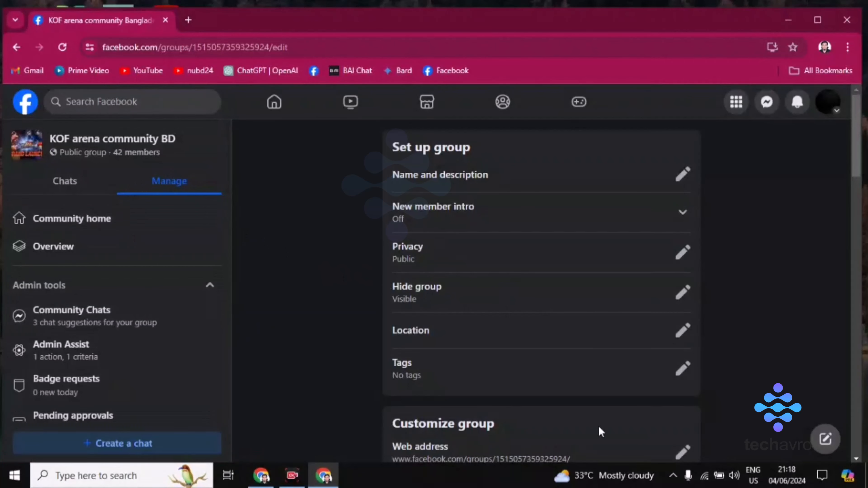
mouse_move(593, 434)
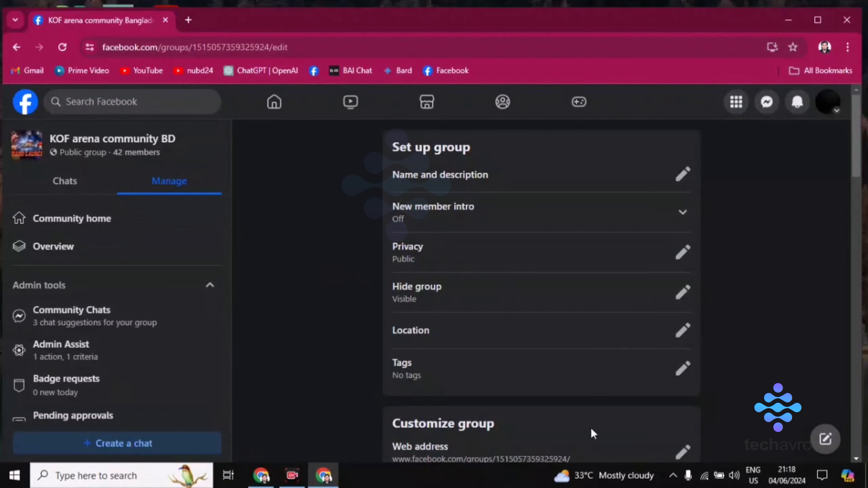